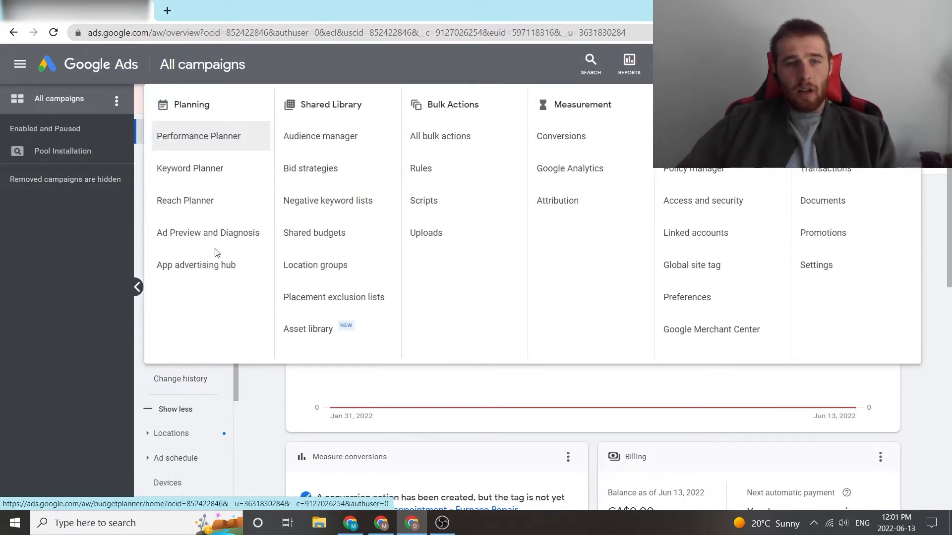
Open the Ad Preview and Diagnosis Tool from Tools & Settings under Planning.
{"action": "left_click", "coordinate": [208, 233]}
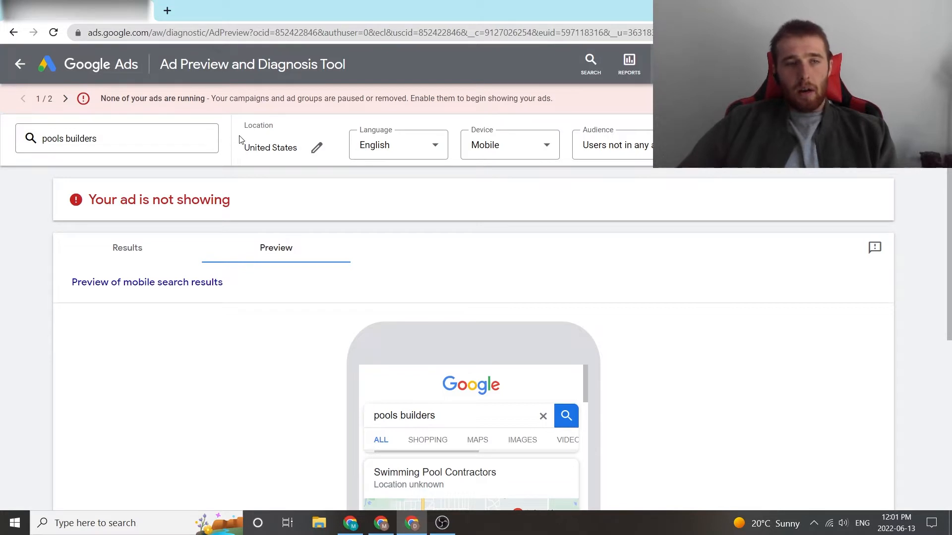
{"action": "mouse_move", "coordinate": [425, 207]}
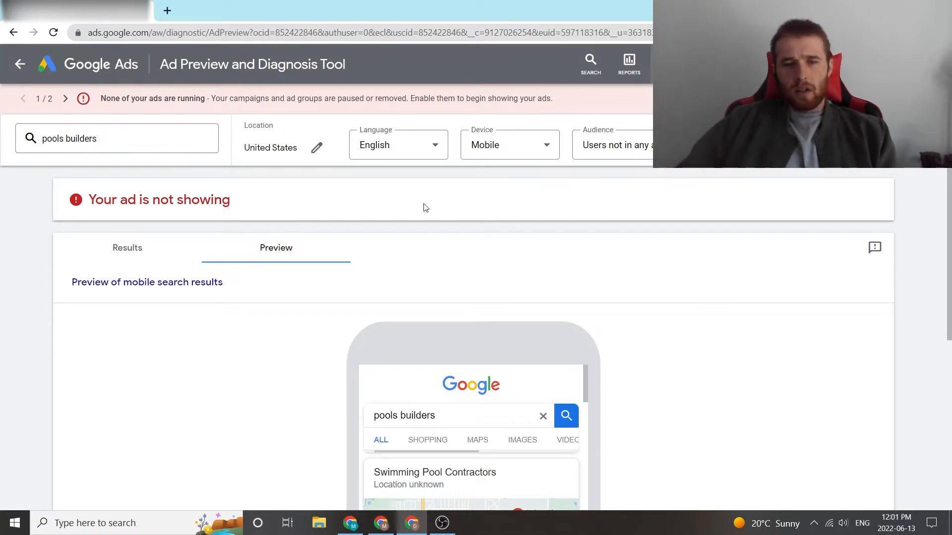
Scroll down the mobile preview to see the organic local results for 'pools builders'.
{"action": "scroll", "scroll_direction": "down", "scroll_amount": 3}
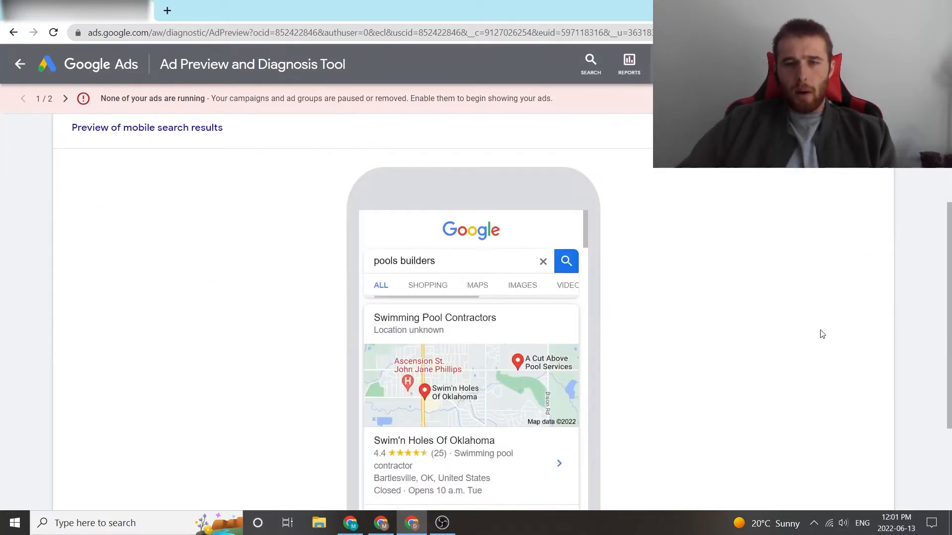
{"action": "mouse_move", "coordinate": [594, 354]}
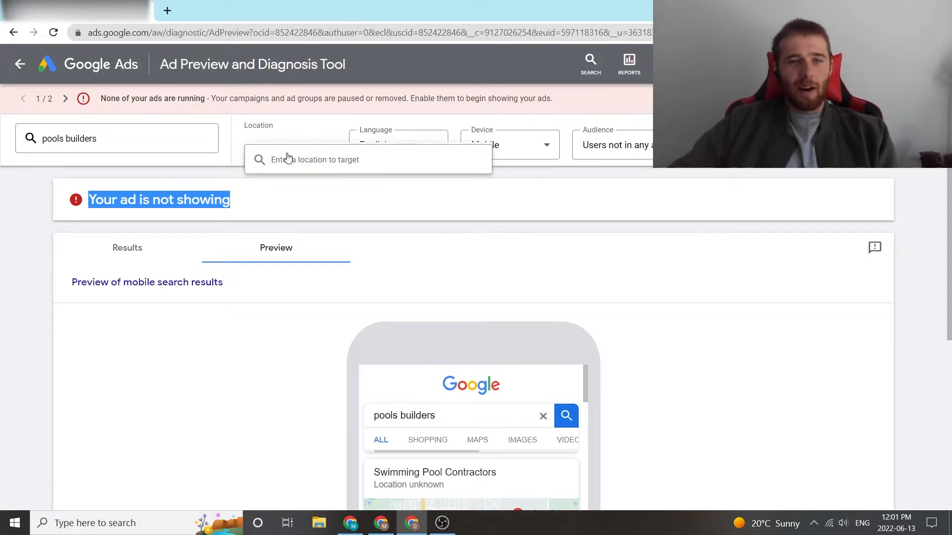
Set the preview location to Hamilton, Ontario, Canada so a greencollar.ca pool builders ad appears.
{"action": "left_click", "coordinate": [368, 159]}
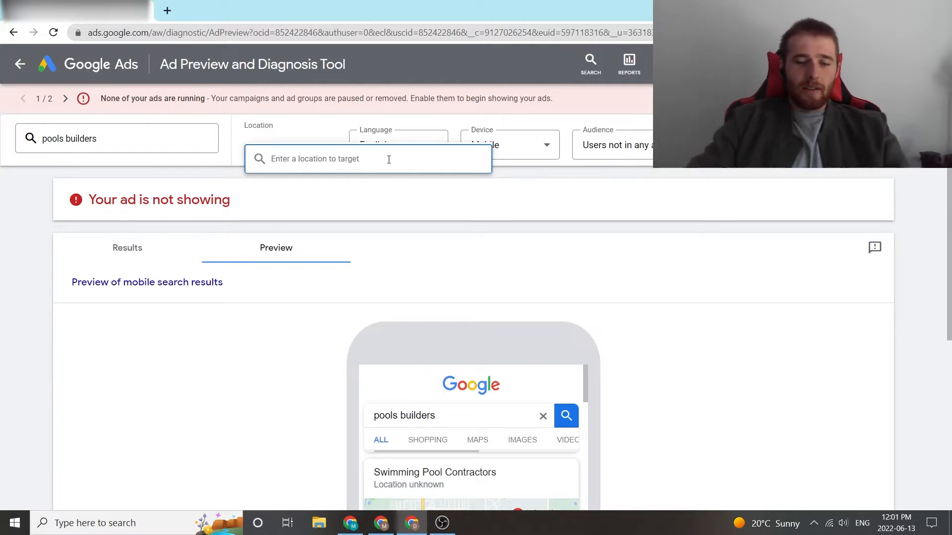
{"action": "type", "text": "h"}
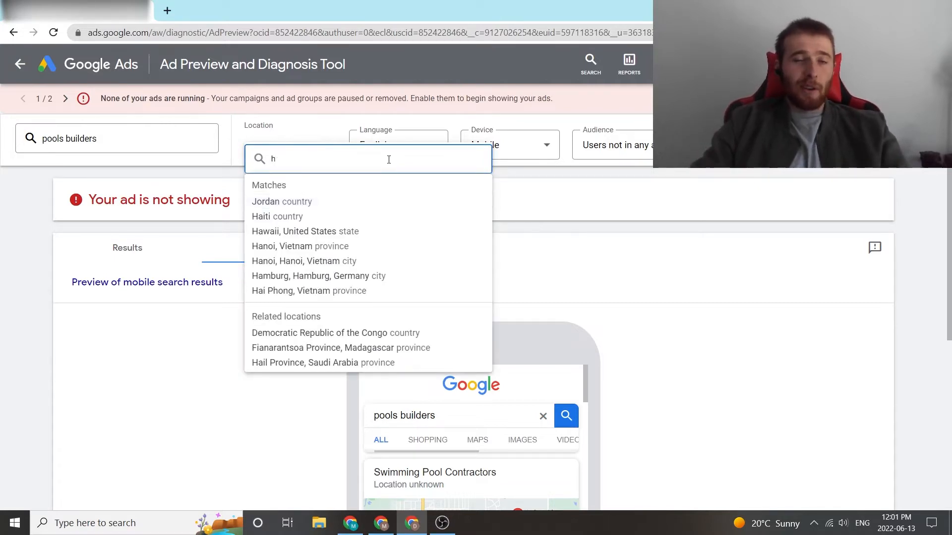
{"action": "type", "text": "amitlo"}
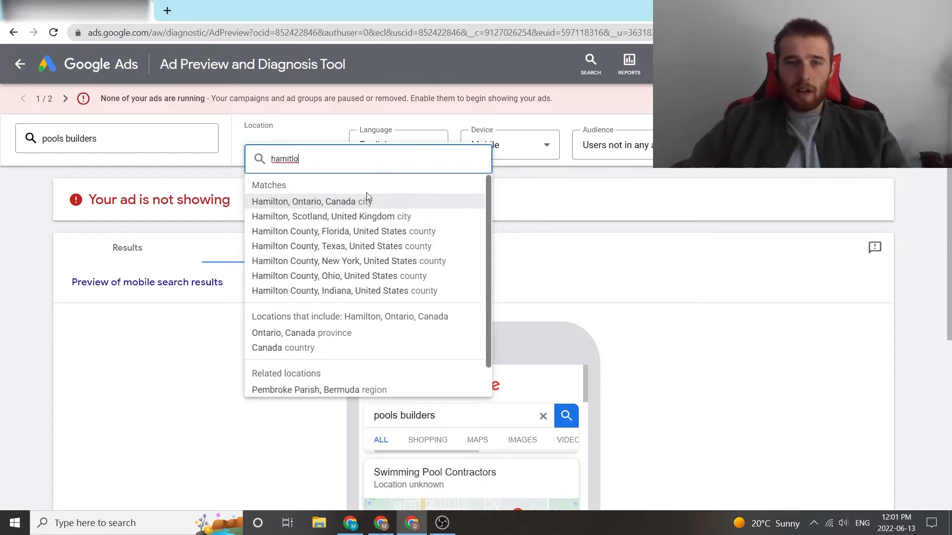
{"action": "left_click", "coordinate": [306, 202]}
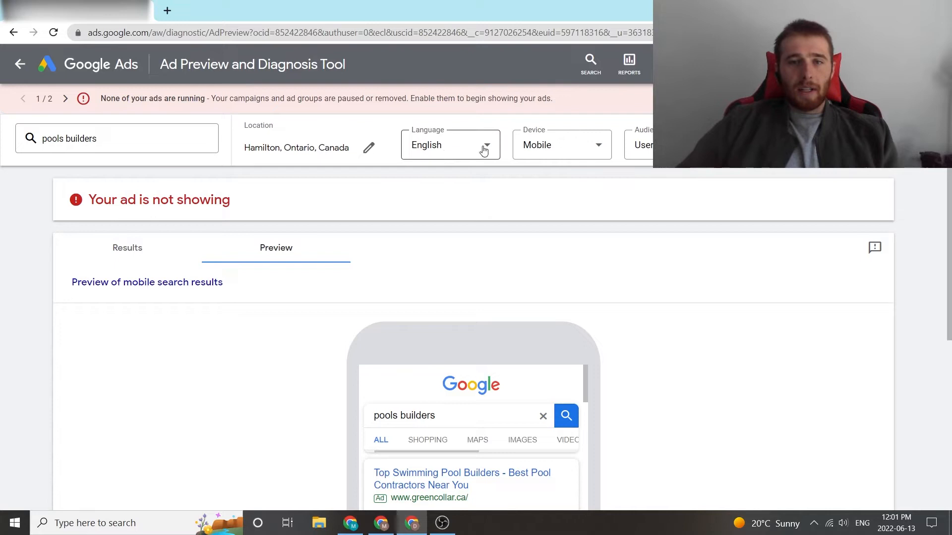
{"action": "left_click", "coordinate": [667, 145]}
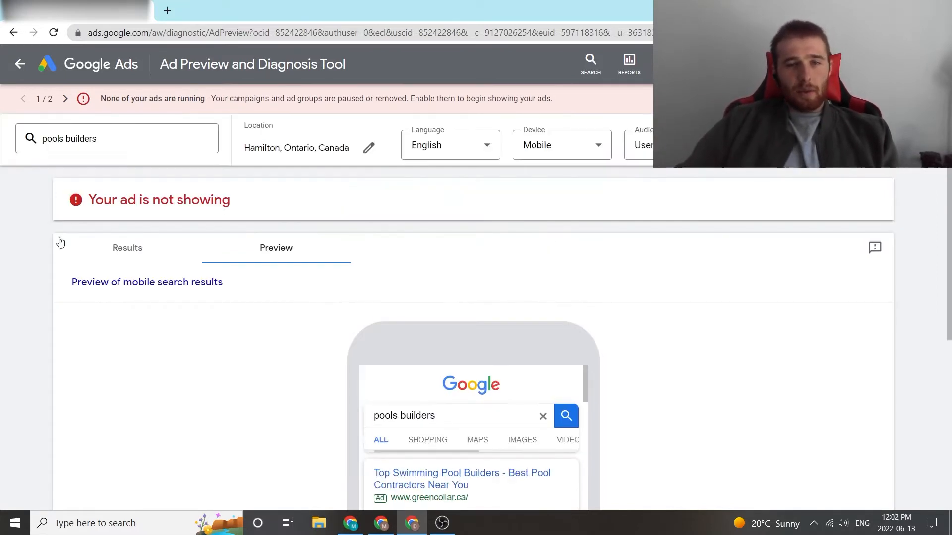
{"action": "scroll", "scroll_direction": "down", "scroll_amount": 3}
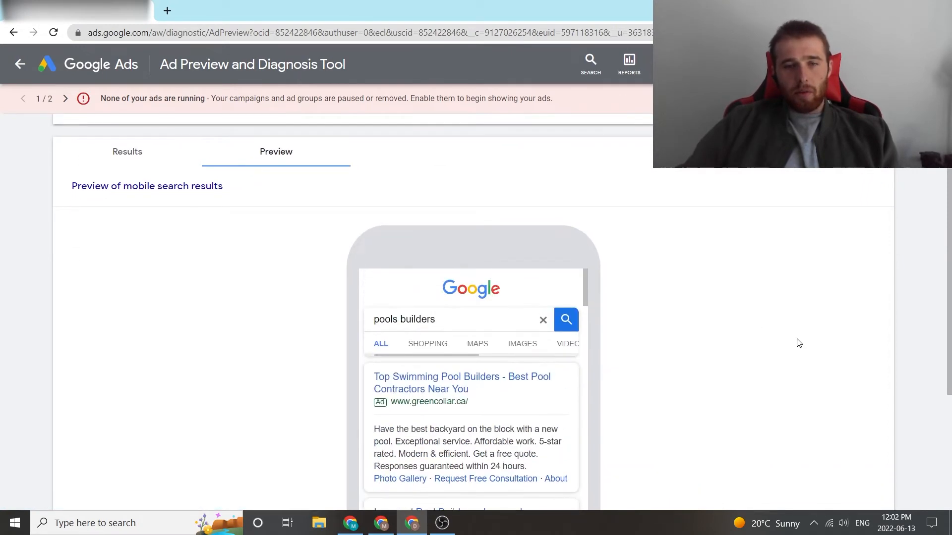
{"action": "scroll", "scroll_direction": "down", "scroll_amount": 3}
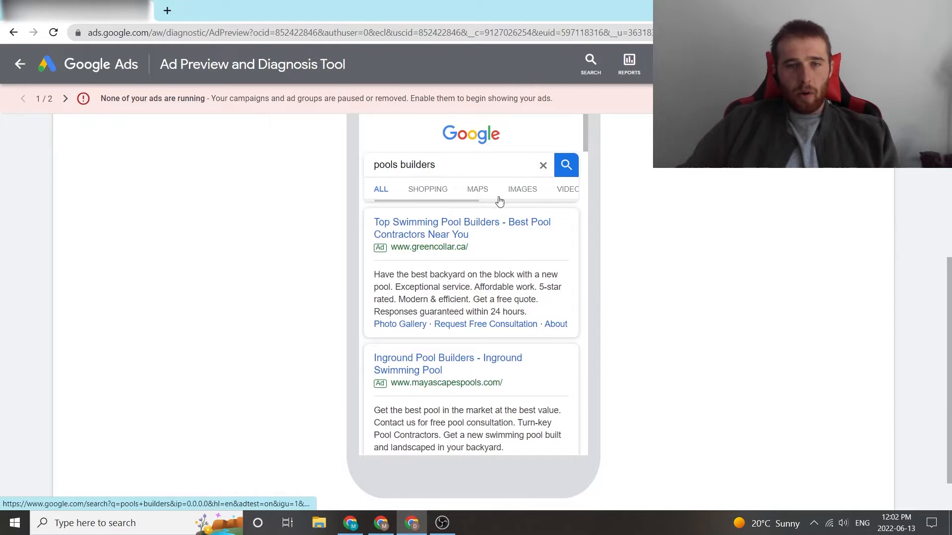
{"action": "scroll", "scroll_direction": "down", "scroll_amount": 3}
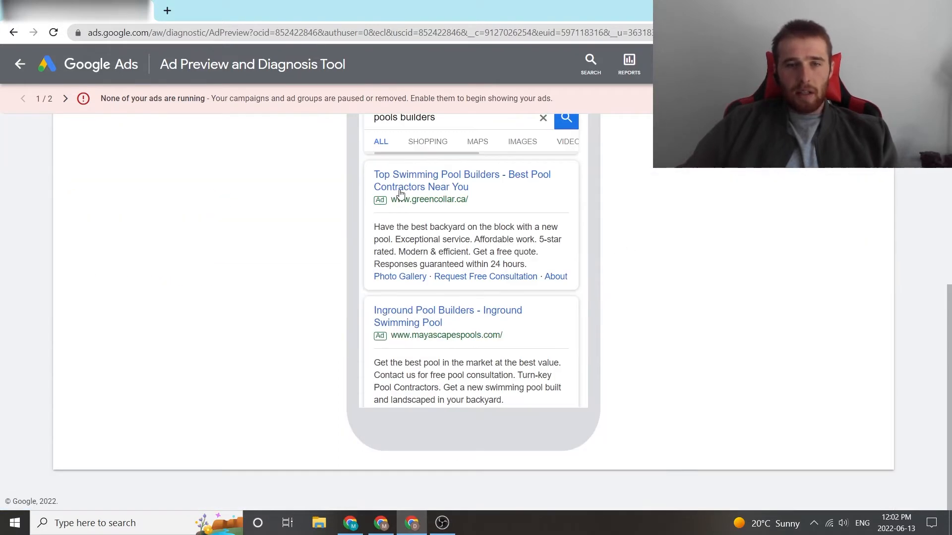
{"action": "mouse_move", "coordinate": [595, 358]}
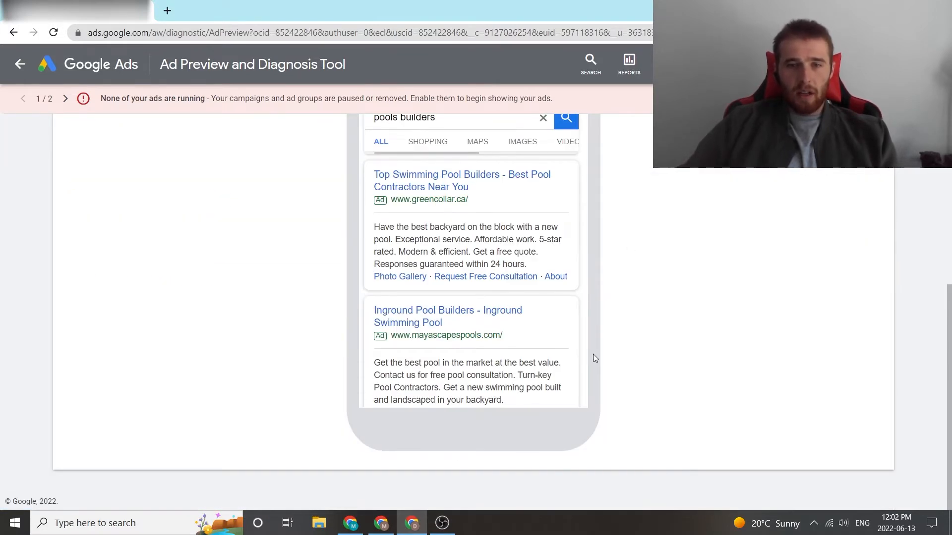
{"action": "scroll", "scroll_direction": "down", "scroll_amount": 3}
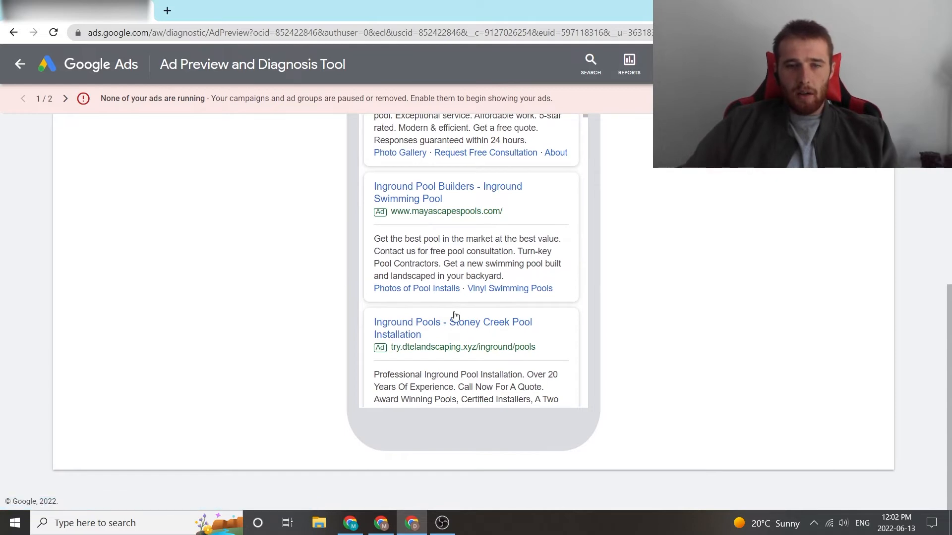
{"action": "scroll", "scroll_direction": "down", "scroll_amount": 3}
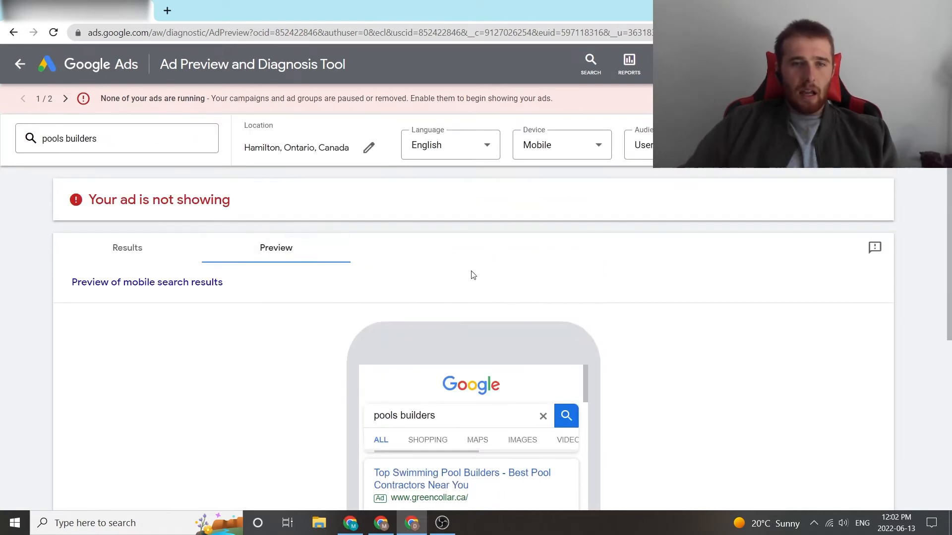
{"action": "scroll", "scroll_direction": "down", "scroll_amount": 3}
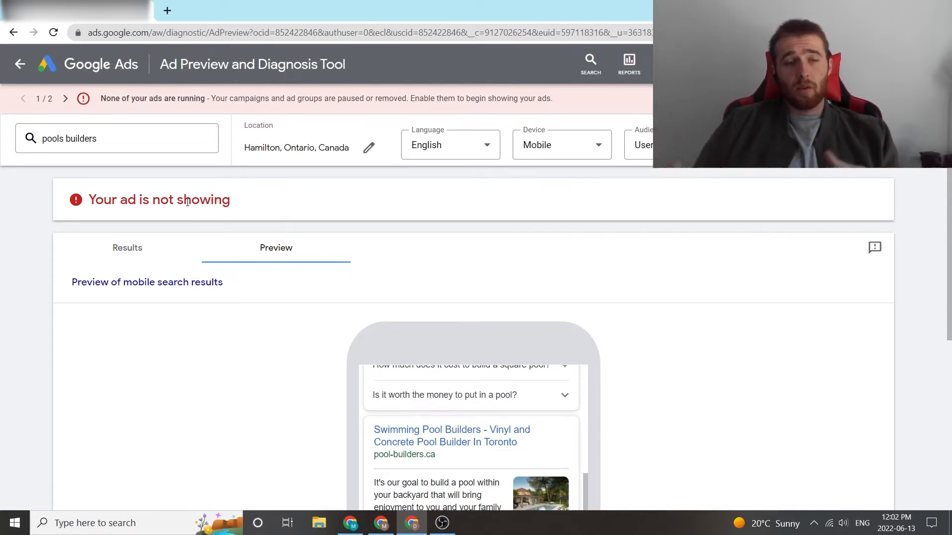
{"action": "mouse_move", "coordinate": [222, 215]}
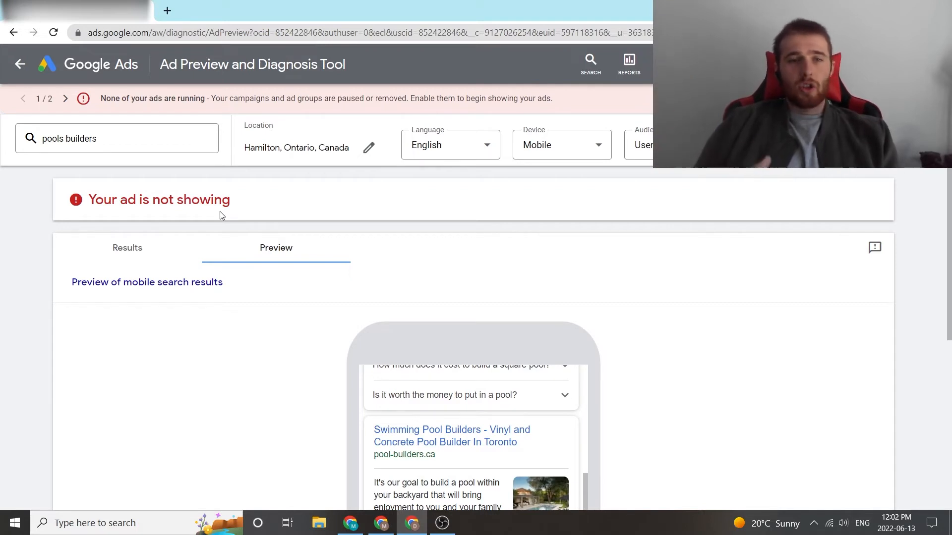
Switch to the Results view, which reports no account keywords matched the query.
{"action": "left_click", "coordinate": [127, 248]}
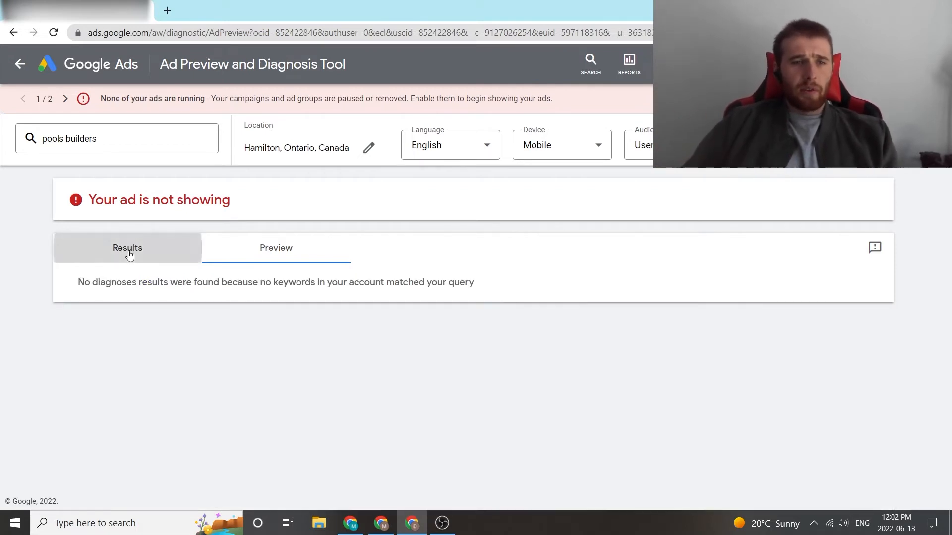
{"action": "mouse_move", "coordinate": [524, 279]}
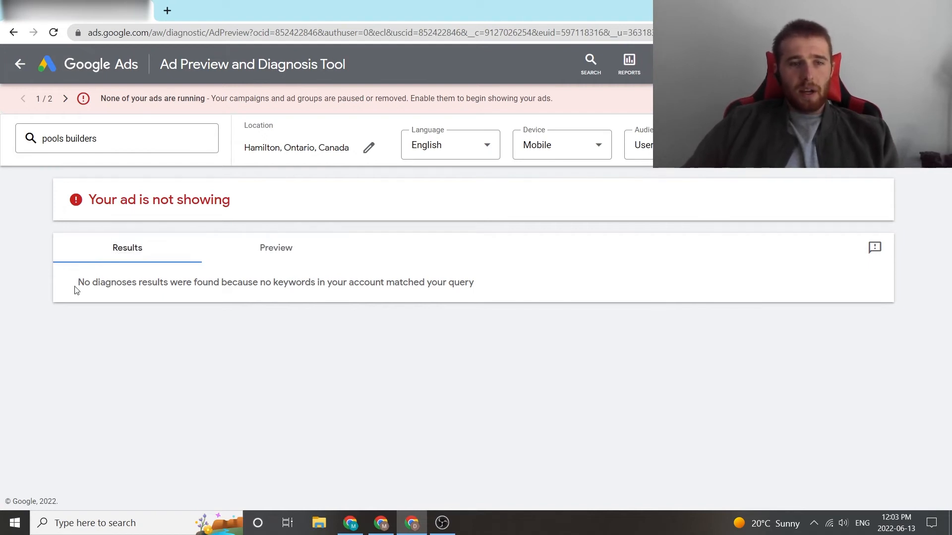
{"action": "mouse_move", "coordinate": [346, 286]}
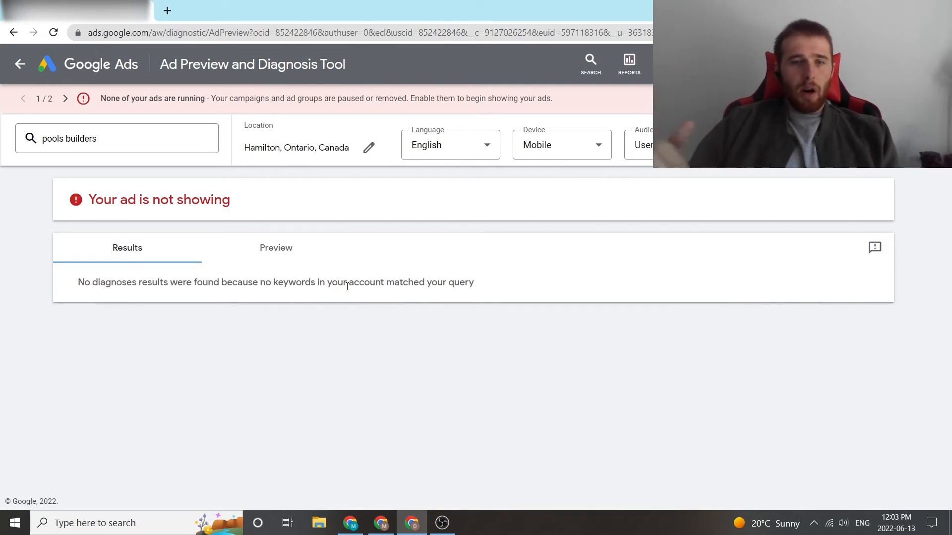
{"action": "mouse_move", "coordinate": [276, 248]}
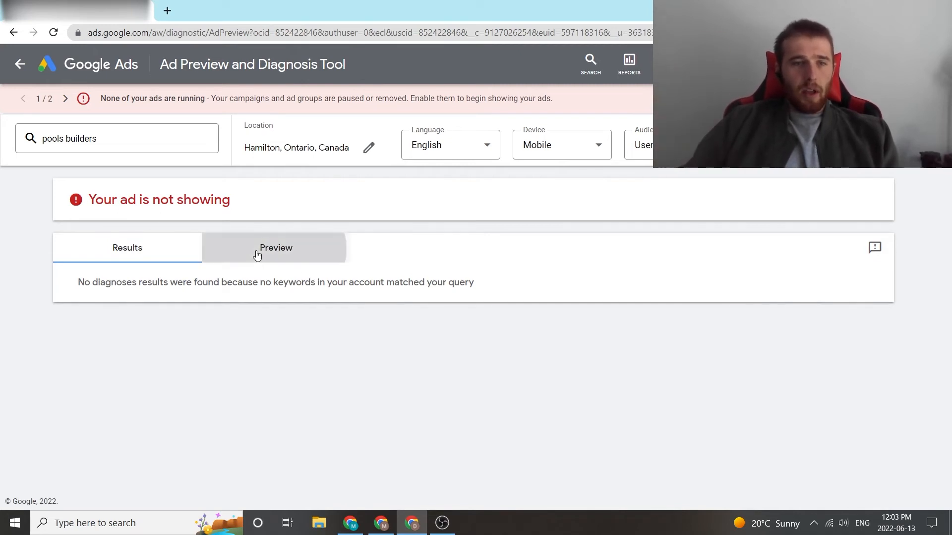
Return to the Preview with Device kept on Mobile and review the Hamilton pool builder ads.
{"action": "left_click", "coordinate": [276, 247]}
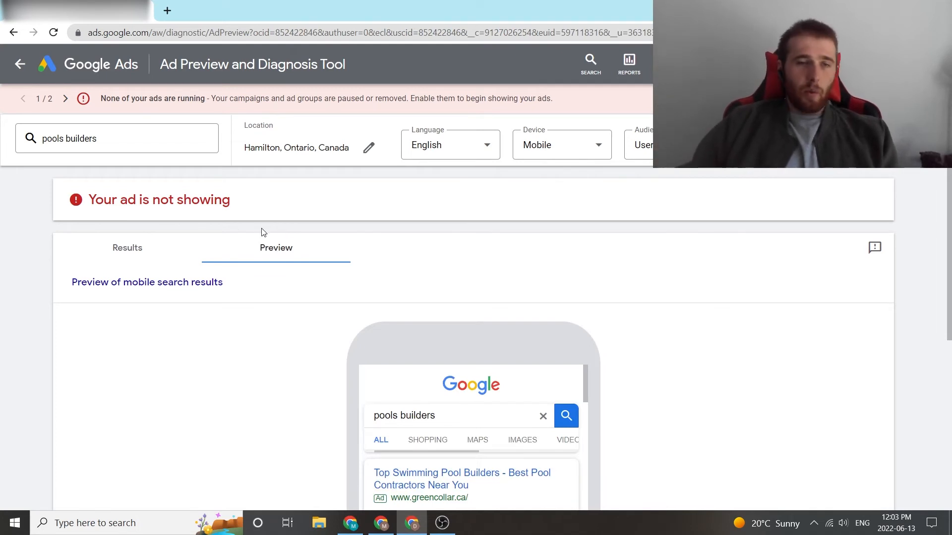
{"action": "scroll", "scroll_direction": "down", "scroll_amount": 3}
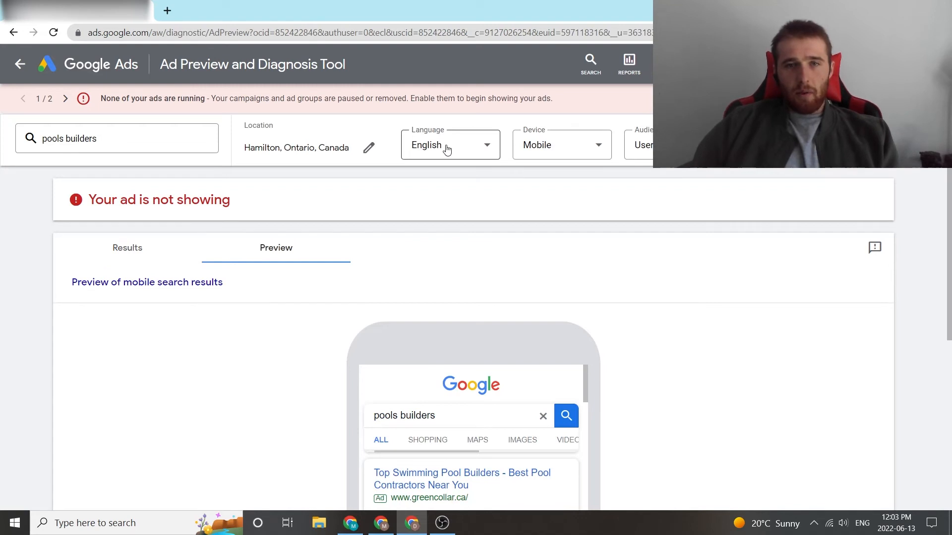
{"action": "left_click", "coordinate": [449, 144]}
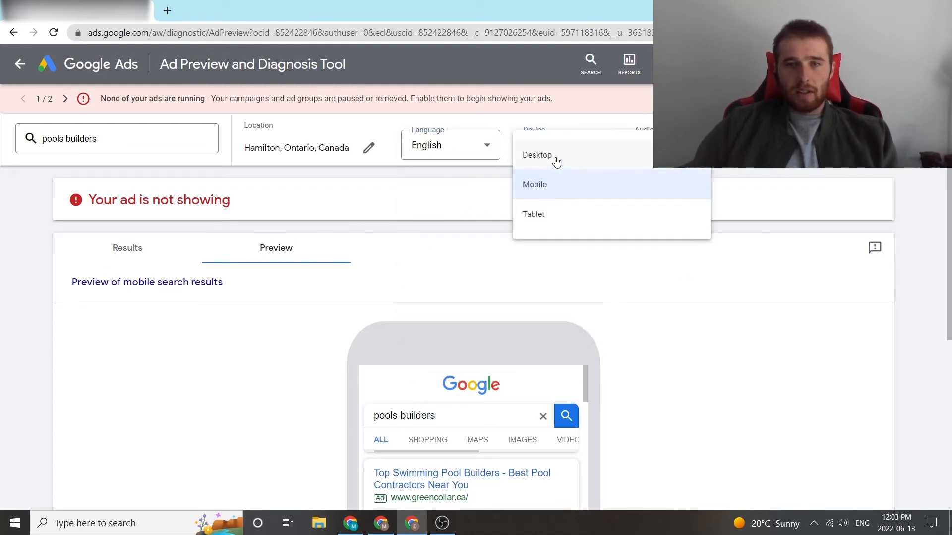
{"action": "left_click", "coordinate": [535, 184]}
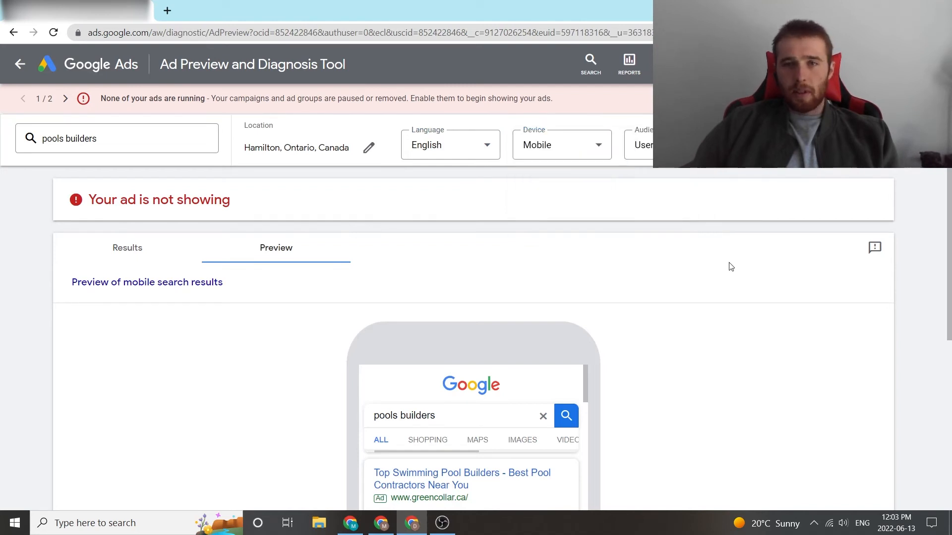
{"action": "left_click", "coordinate": [643, 144]}
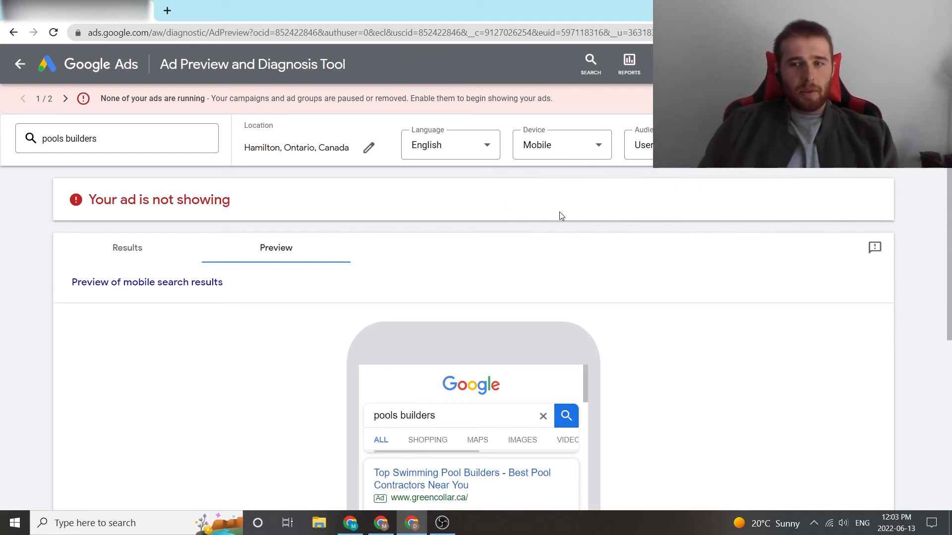
{"action": "scroll", "scroll_direction": "down", "scroll_amount": 3}
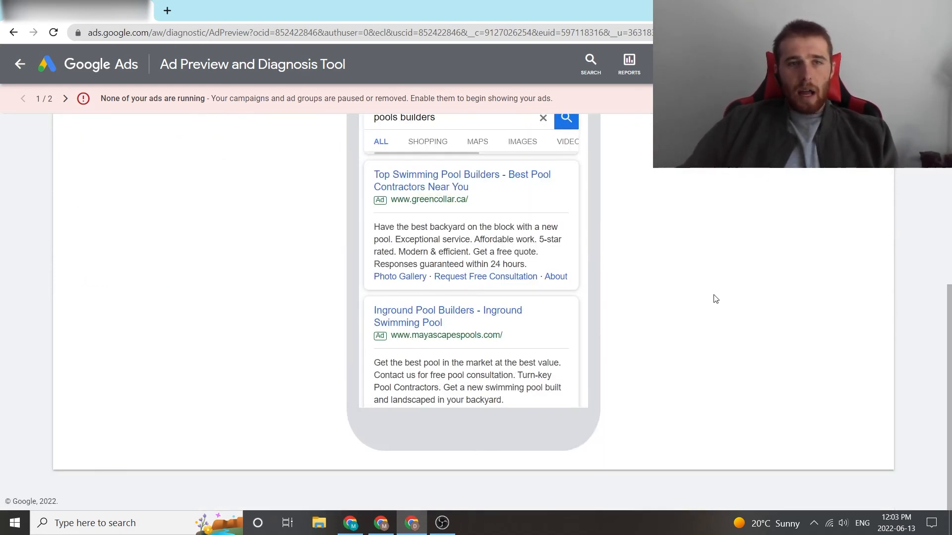